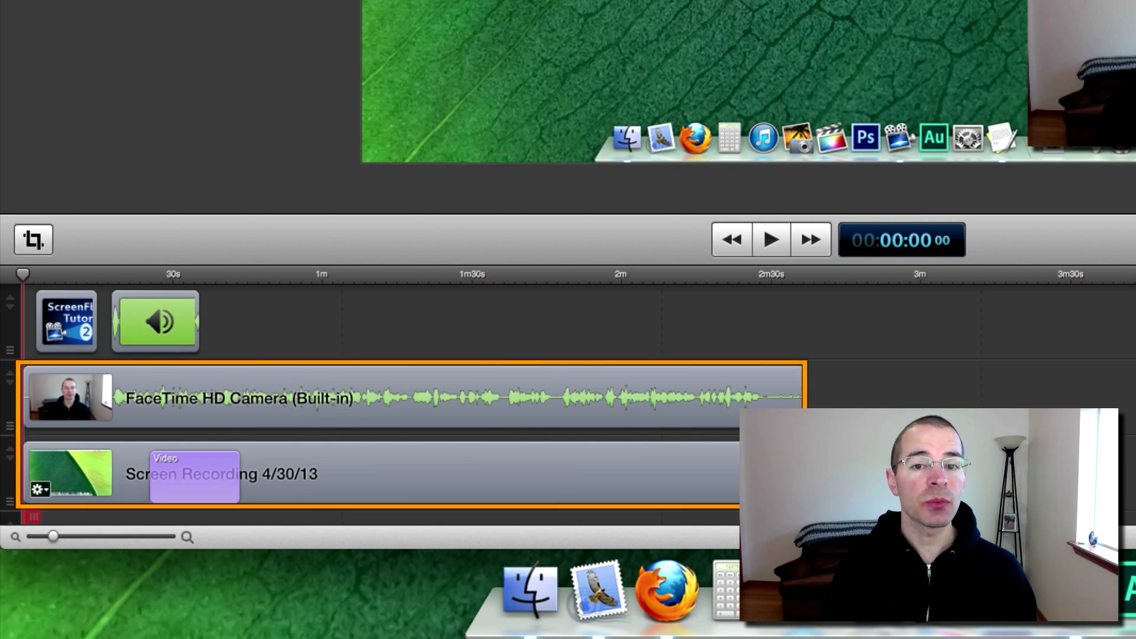
Show the video properties with scale, position, rotation, opacity, reflection and shadow settings
{"action": "left_click", "coordinate": [65, 321]}
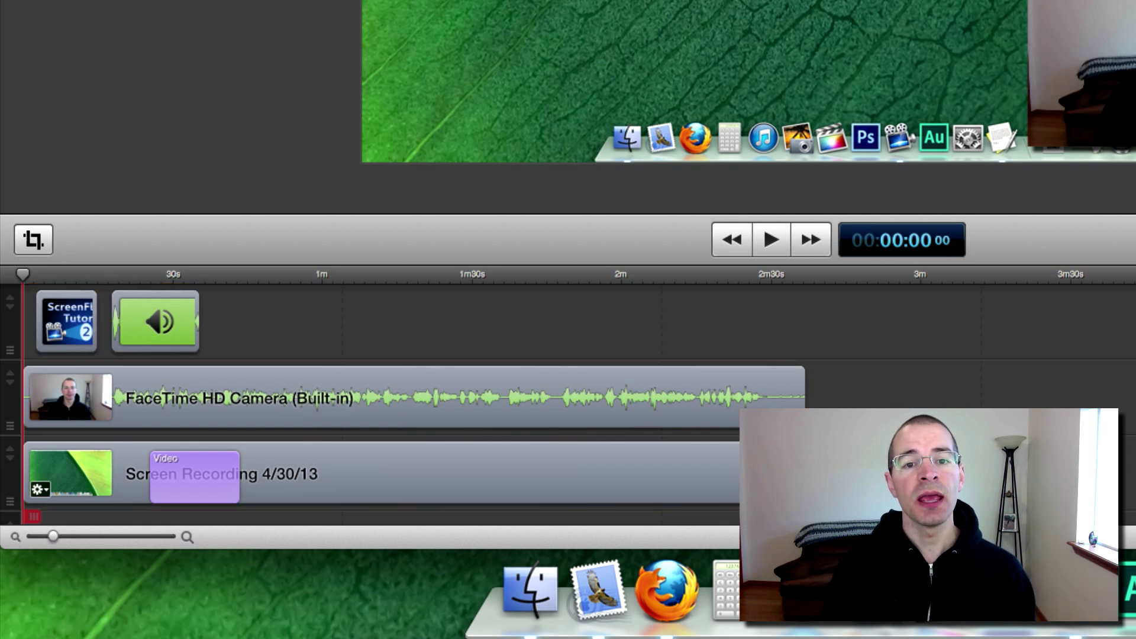
{"action": "left_click", "coordinate": [194, 477]}
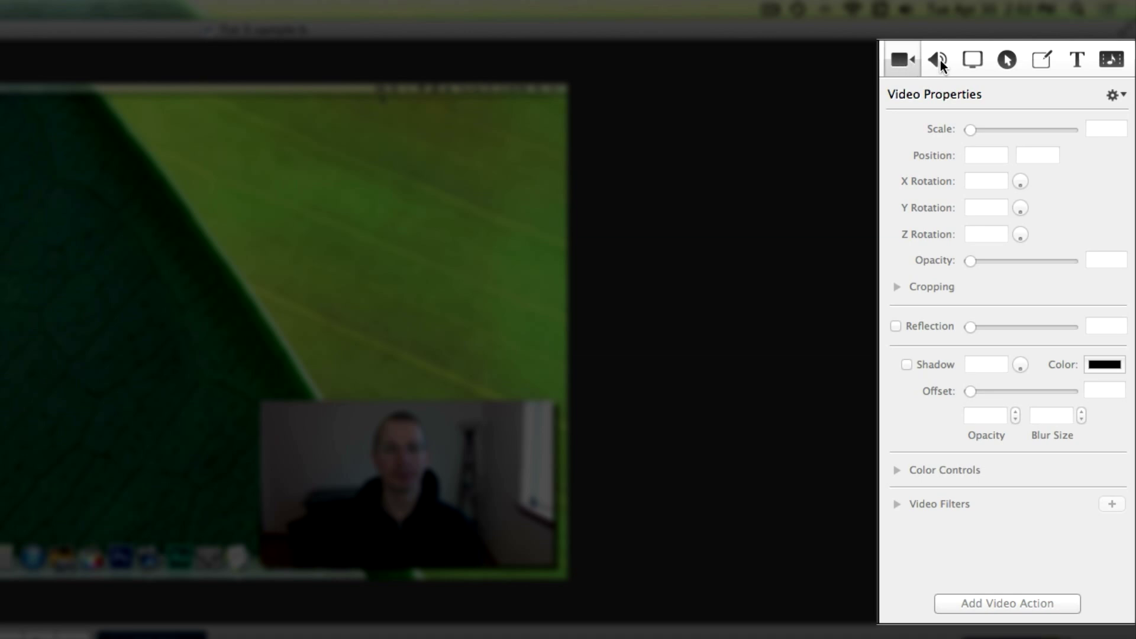
Step through Screen Recording, Annotations and Text properties, ending on the Media Library of clips
{"action": "left_click", "coordinate": [973, 58]}
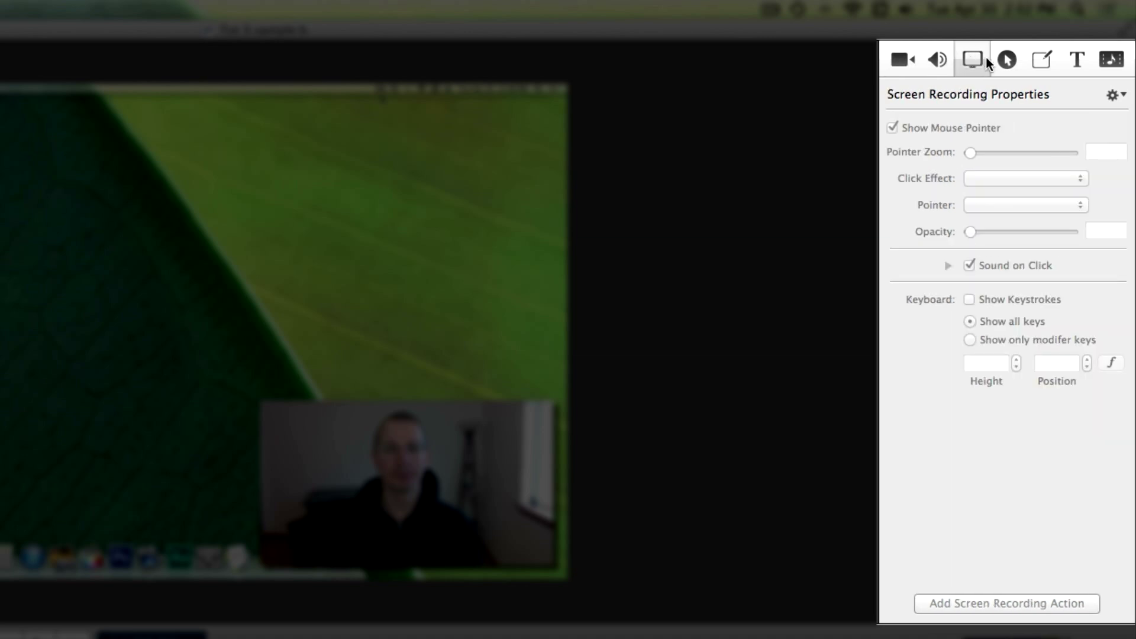
{"action": "left_click", "coordinate": [1046, 59]}
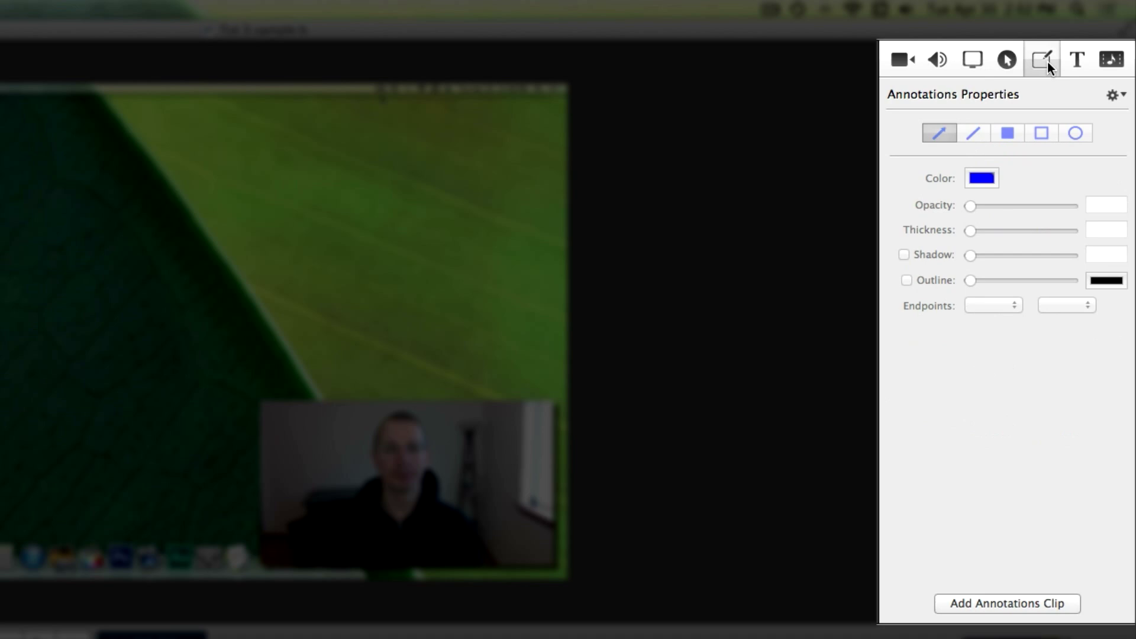
{"action": "left_click", "coordinate": [1073, 59]}
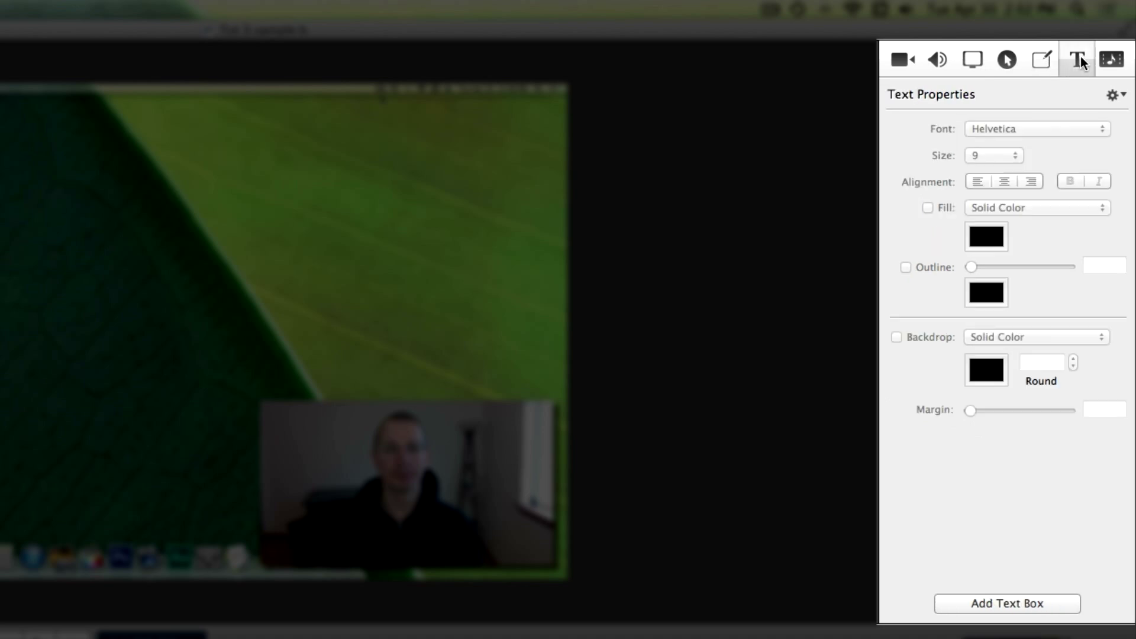
{"action": "left_click", "coordinate": [1117, 58]}
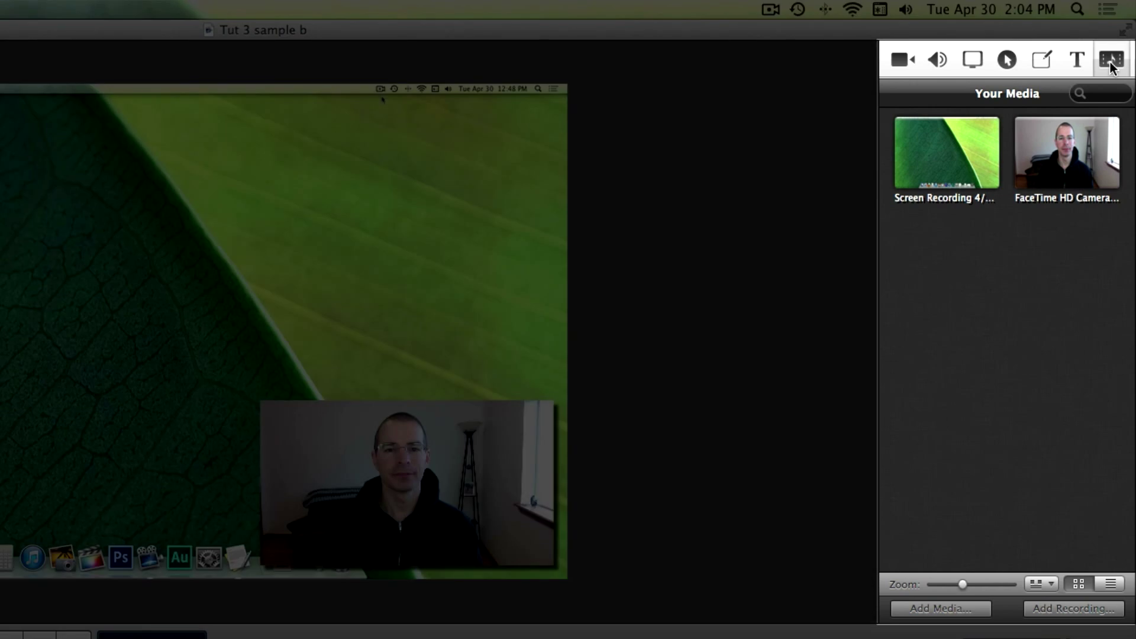
{"action": "left_click", "coordinate": [937, 608]}
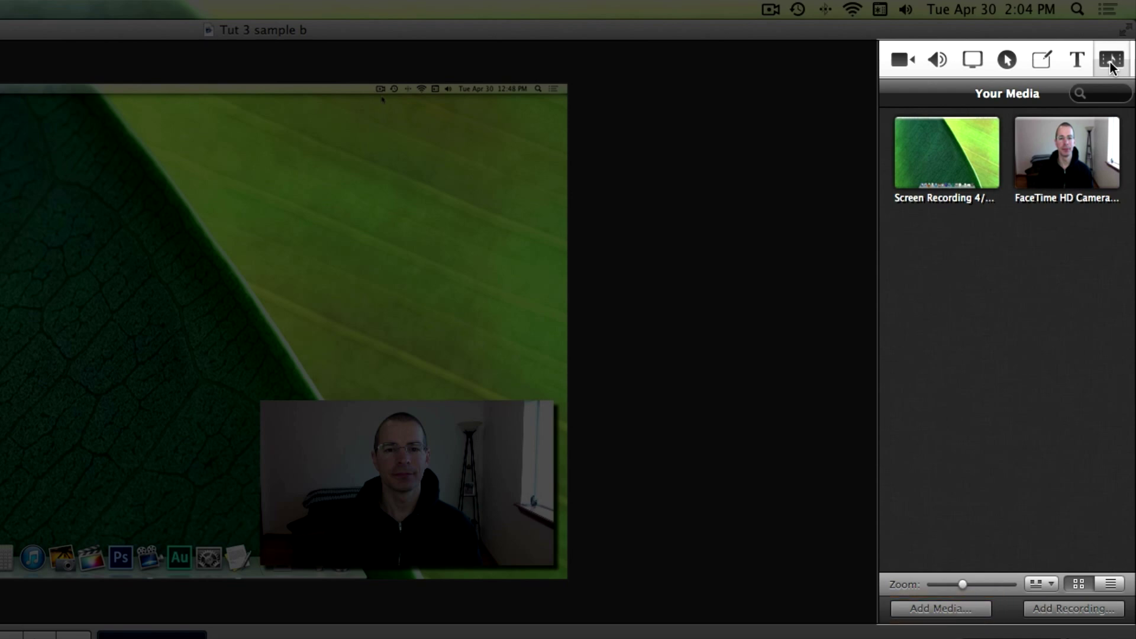
{"action": "left_click", "coordinate": [1070, 608]}
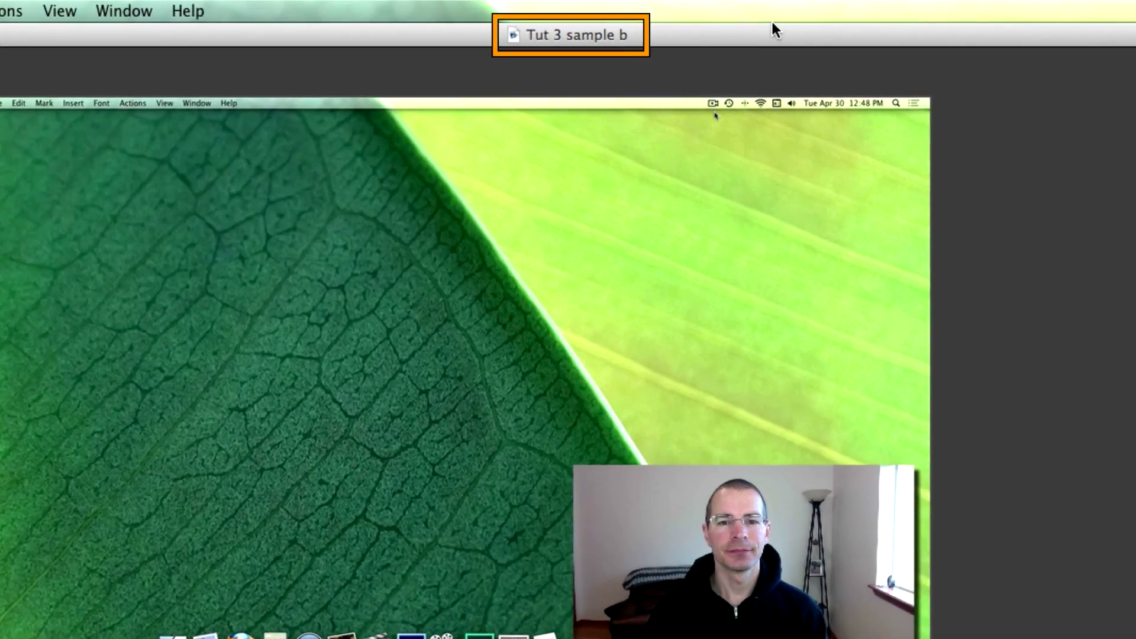
{"action": "left_click", "coordinate": [638, 34]}
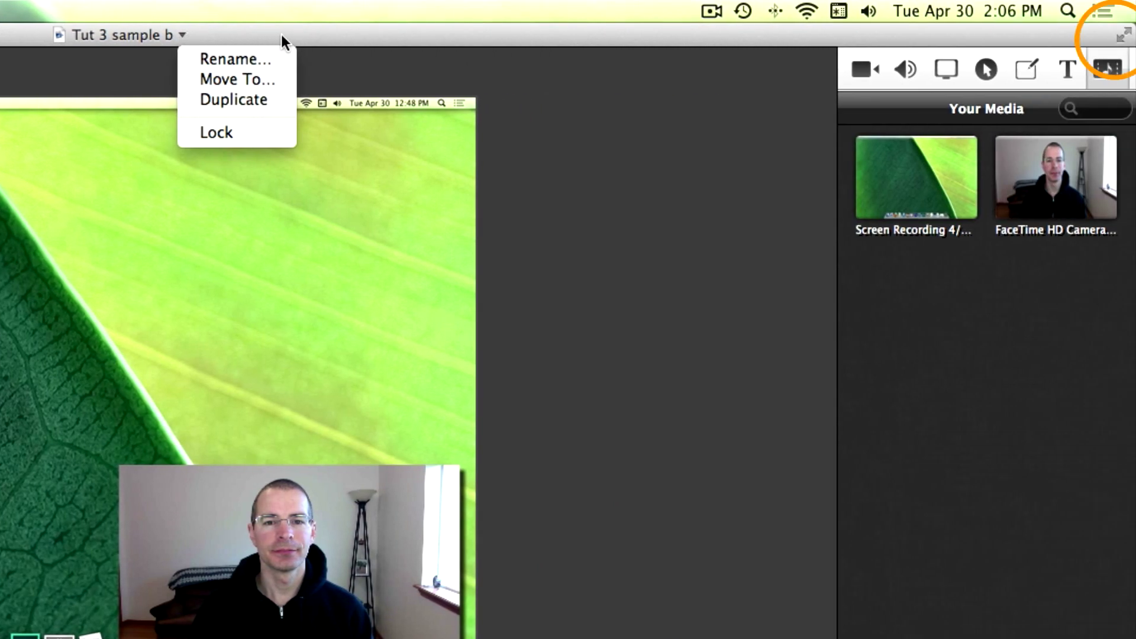
{"action": "left_click", "coordinate": [1120, 37]}
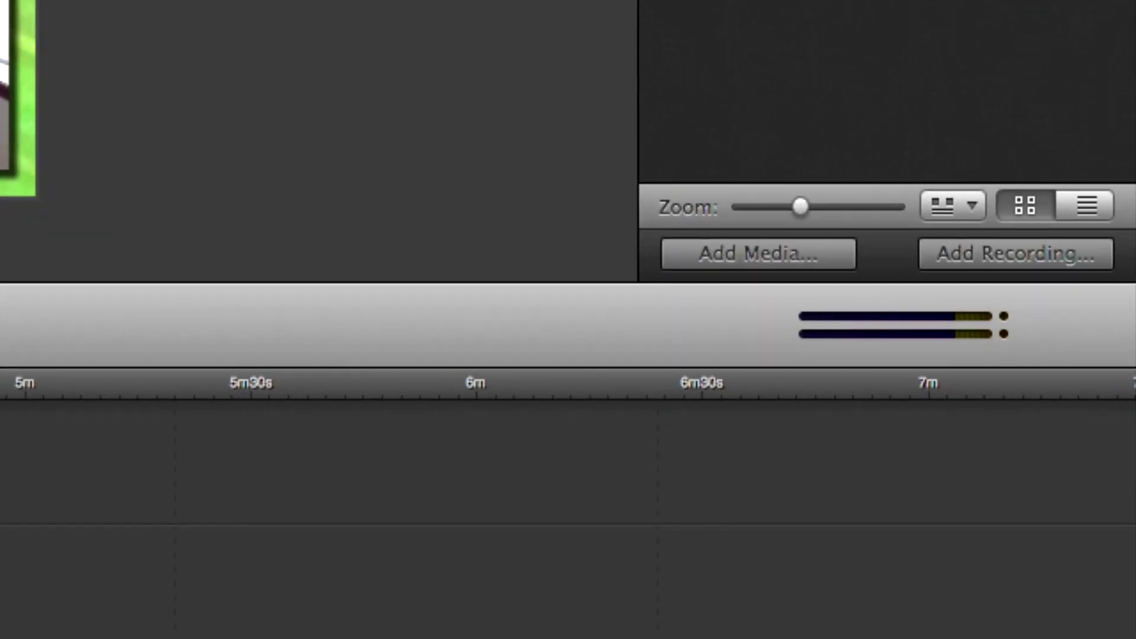
{"action": "left_click", "coordinate": [904, 334]}
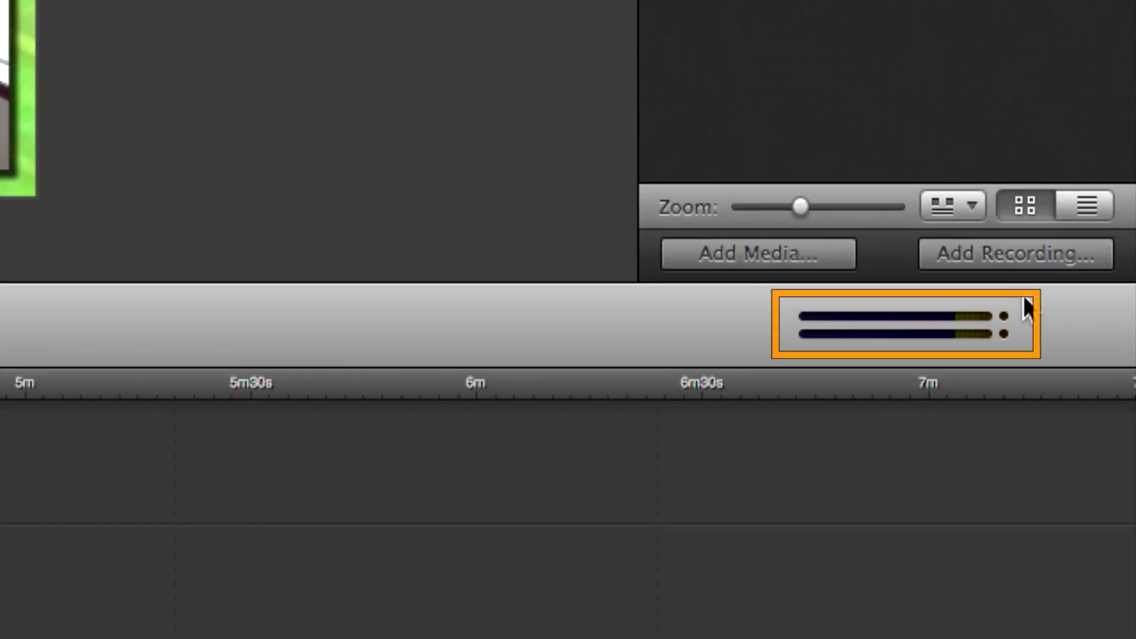
{"action": "mouse_move", "coordinate": [1029, 323]}
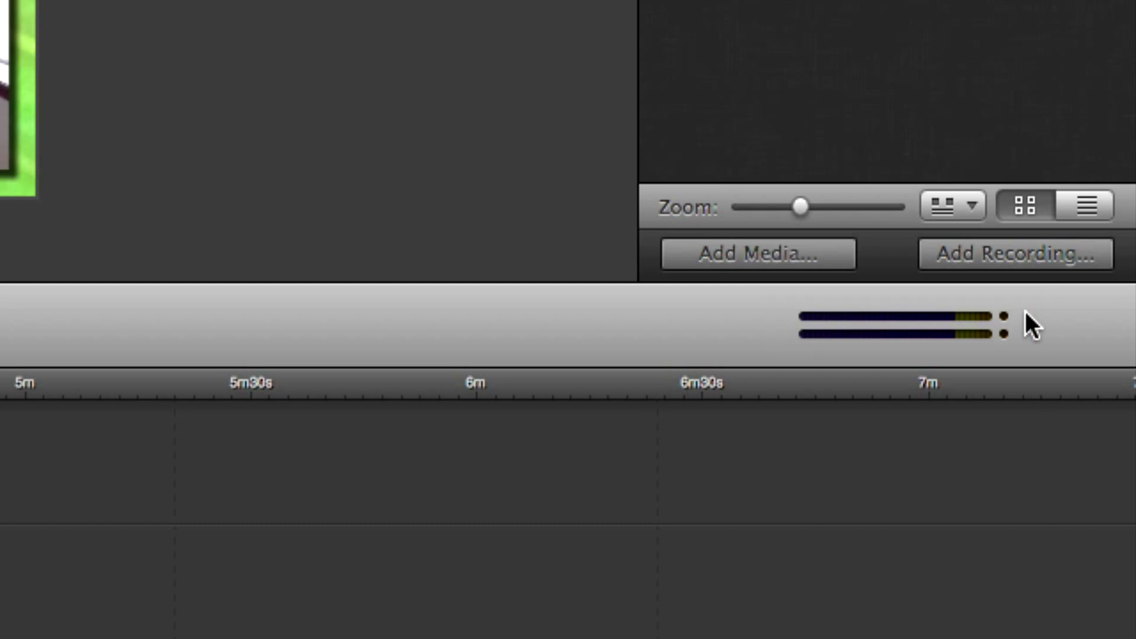
{"action": "mouse_move", "coordinate": [1033, 345]}
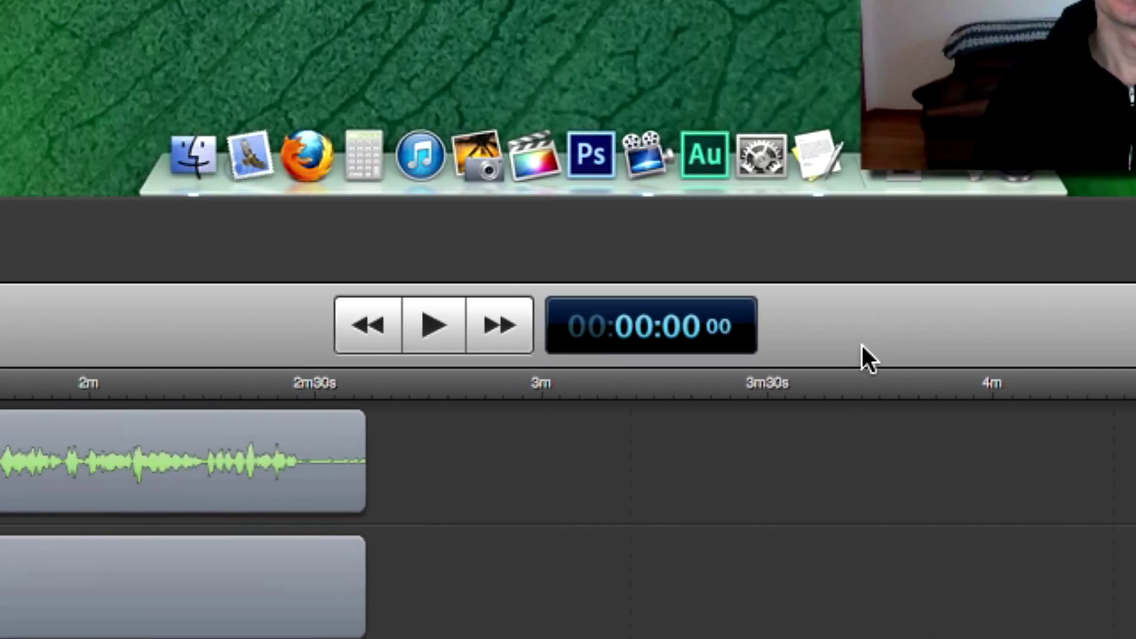
{"action": "left_click", "coordinate": [433, 326]}
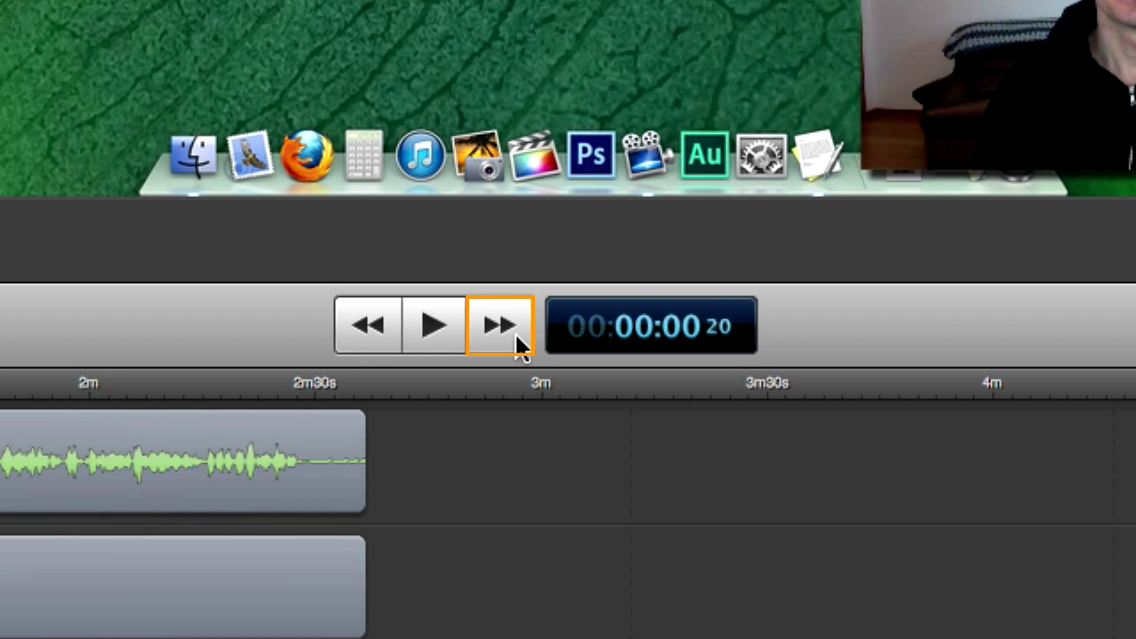
{"action": "left_click", "coordinate": [365, 327]}
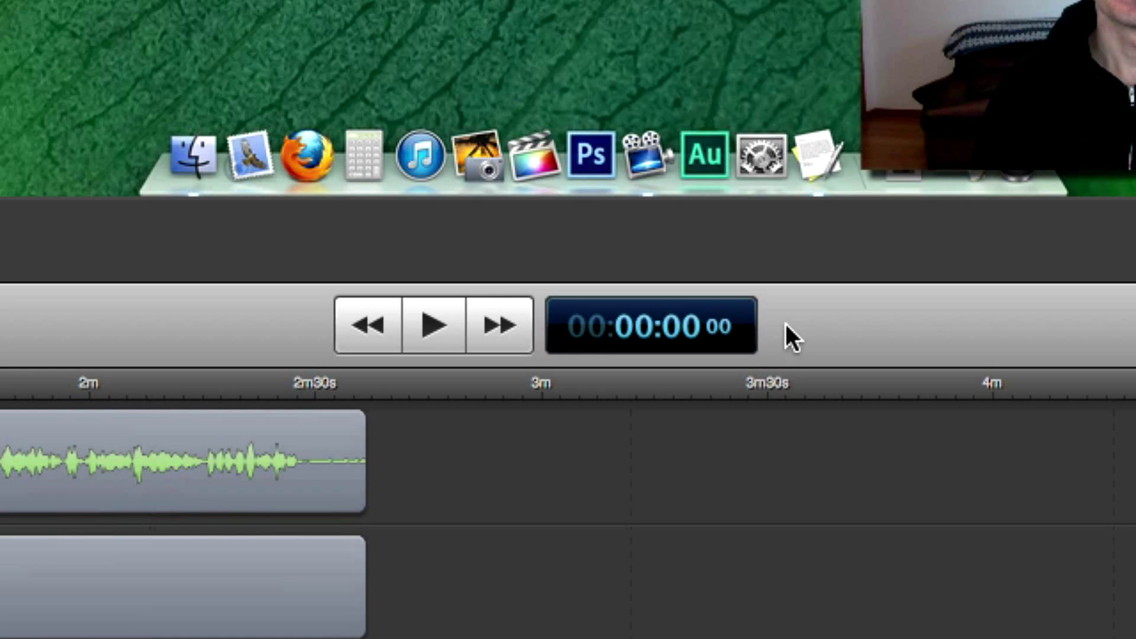
{"action": "left_click", "coordinate": [650, 325]}
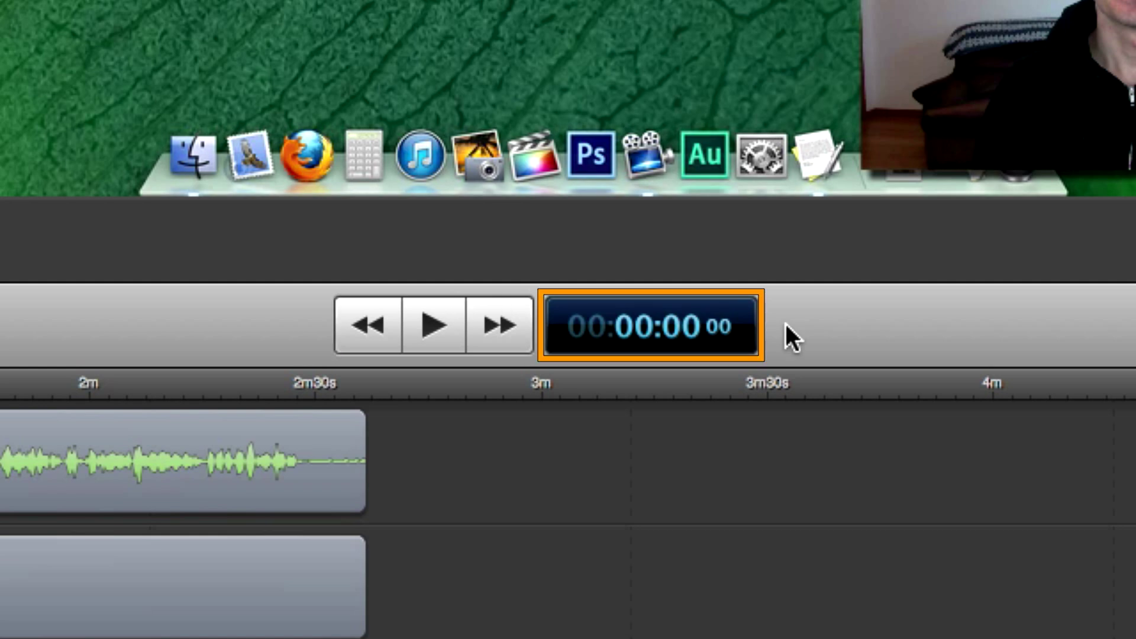
{"action": "left_click", "coordinate": [636, 338]}
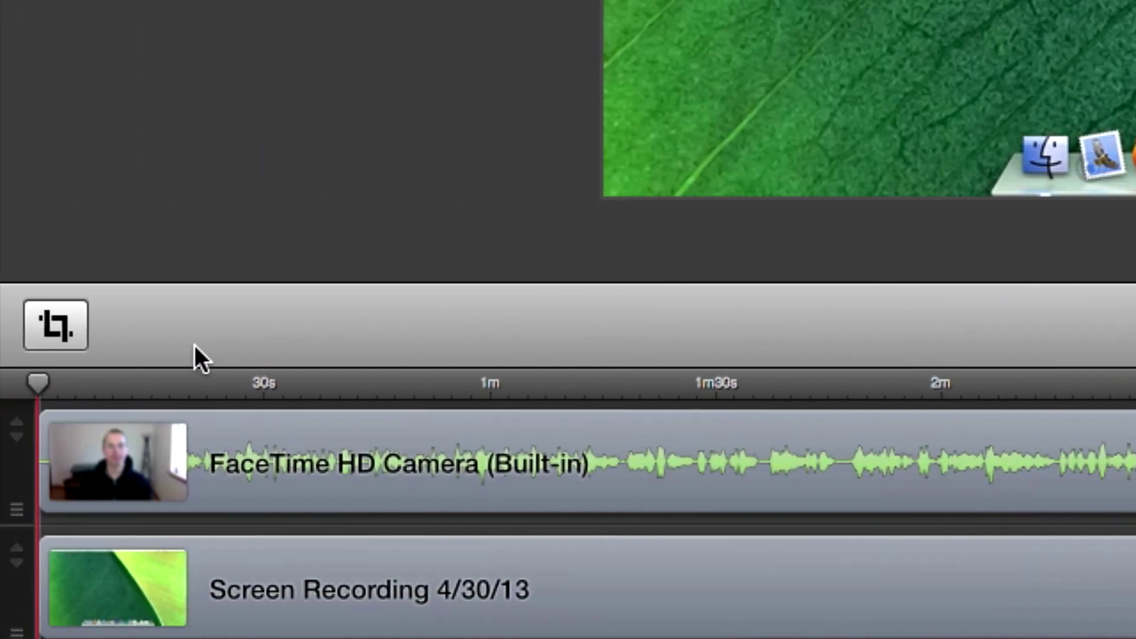
{"action": "left_click", "coordinate": [54, 325]}
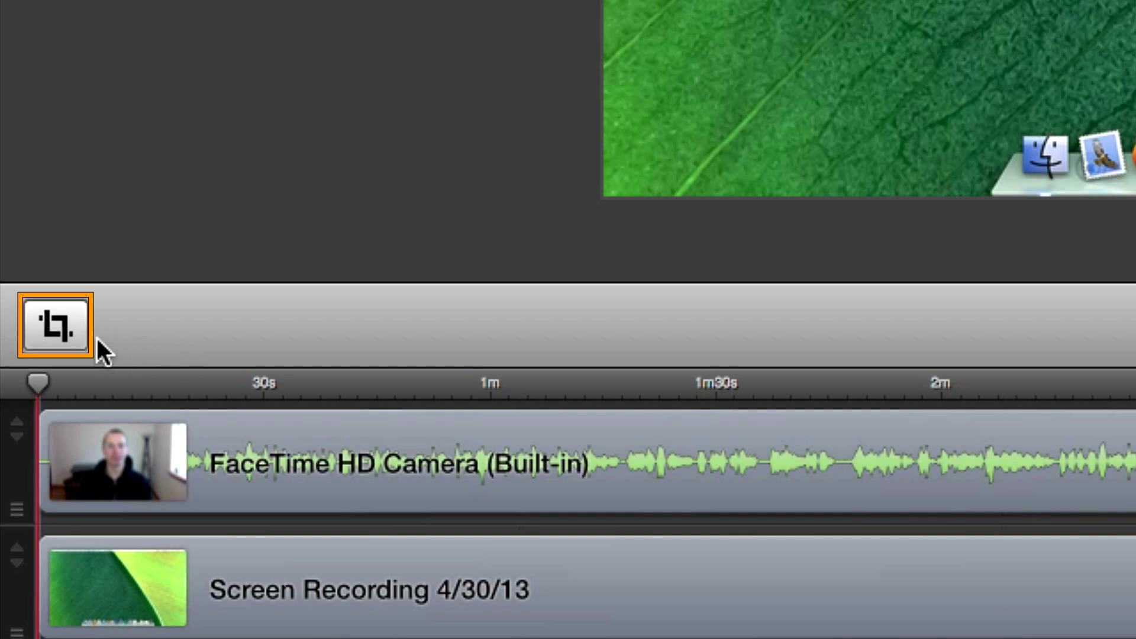